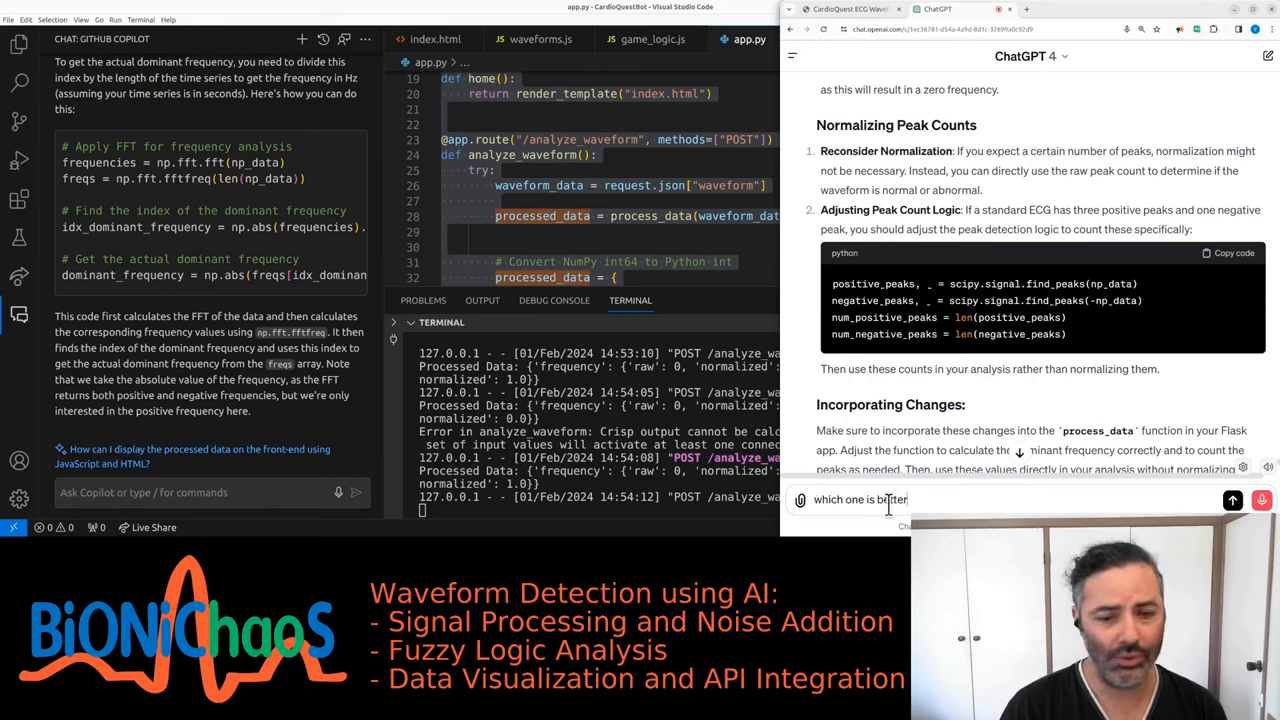
{"action": "type", "text": "to use for this project"}
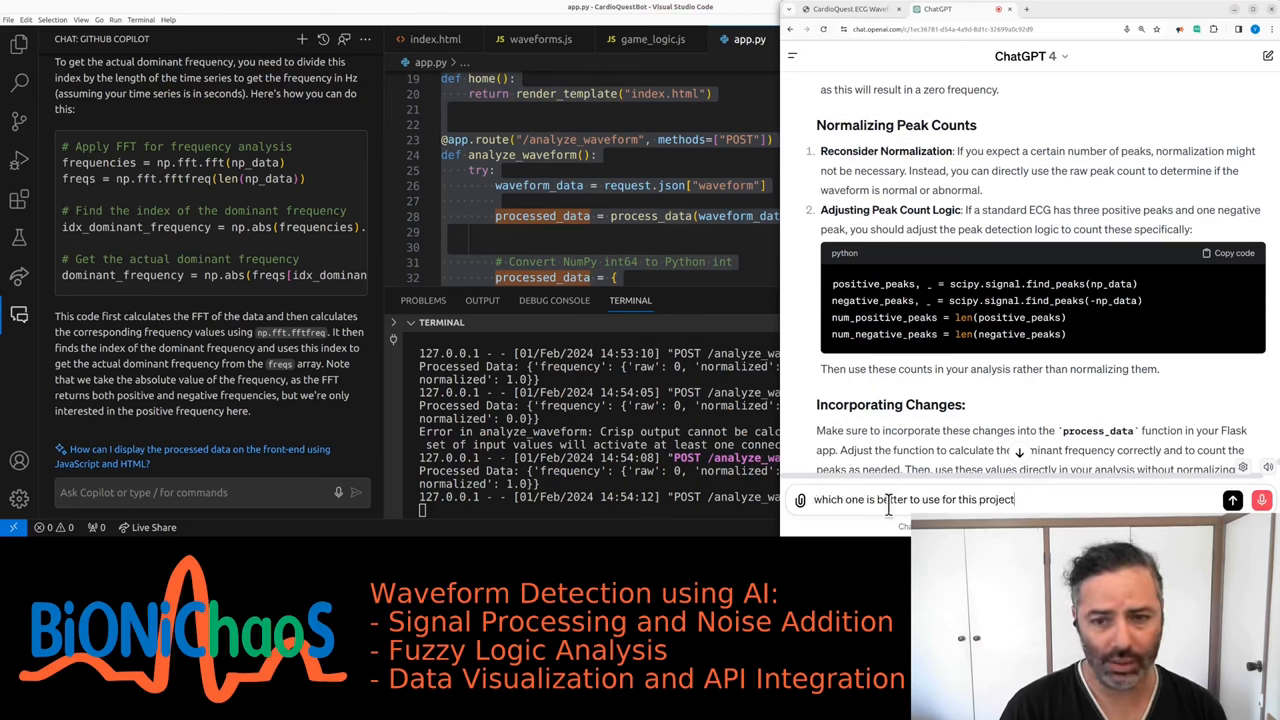
{"action": "type", "text": "github CoPilot"}
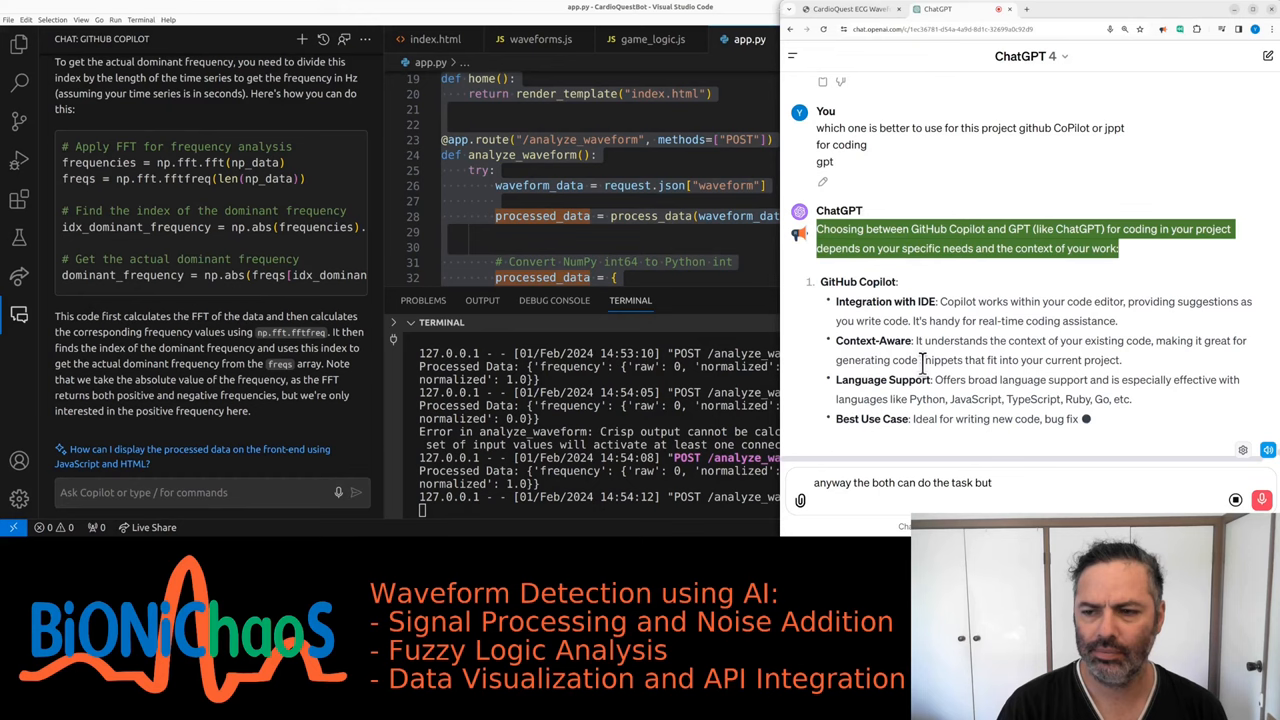
{"action": "scroll", "scroll_direction": "down", "scroll_amount": 3}
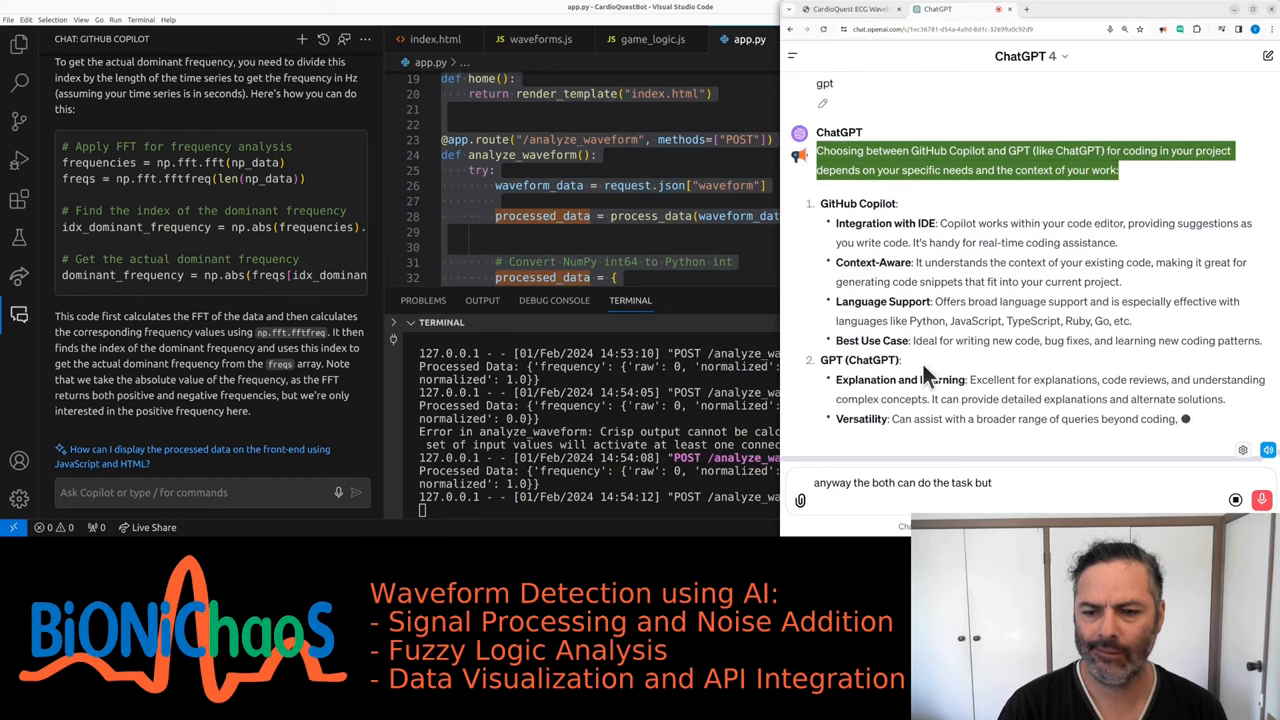
{"action": "scroll", "scroll_direction": "down", "scroll_amount": 3}
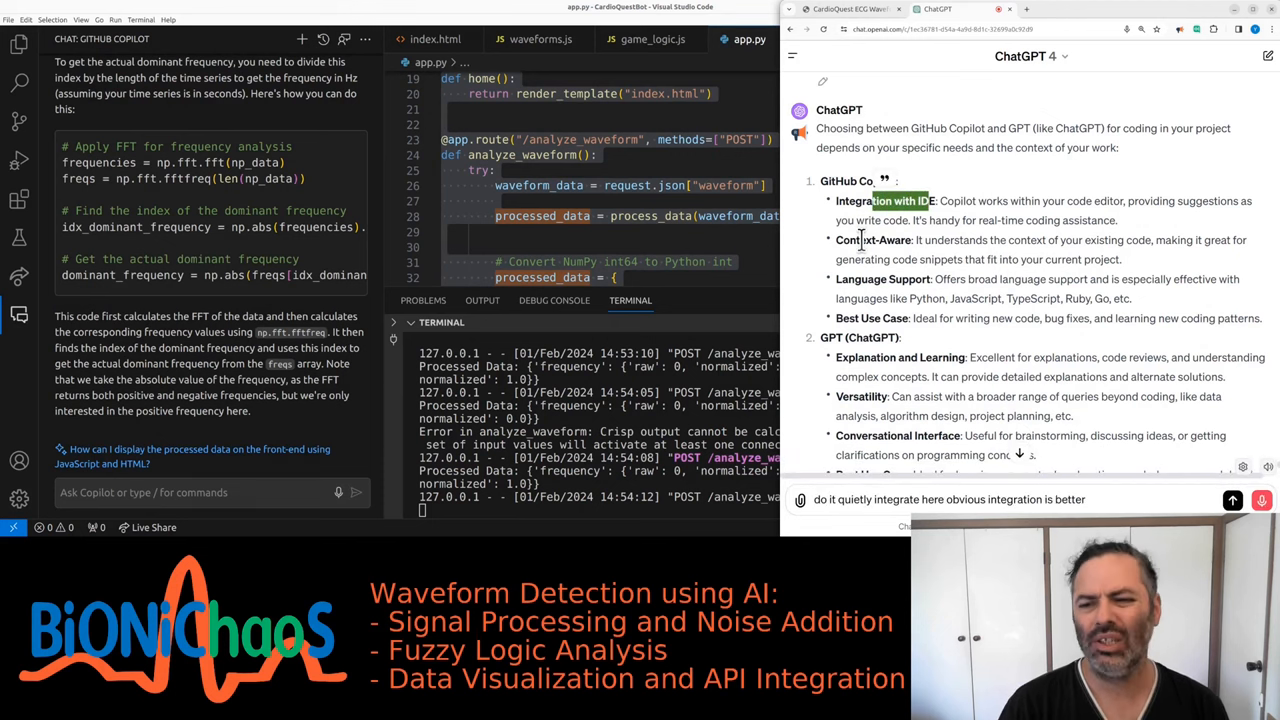
{"action": "type", "text": "context To Where yeah so"}
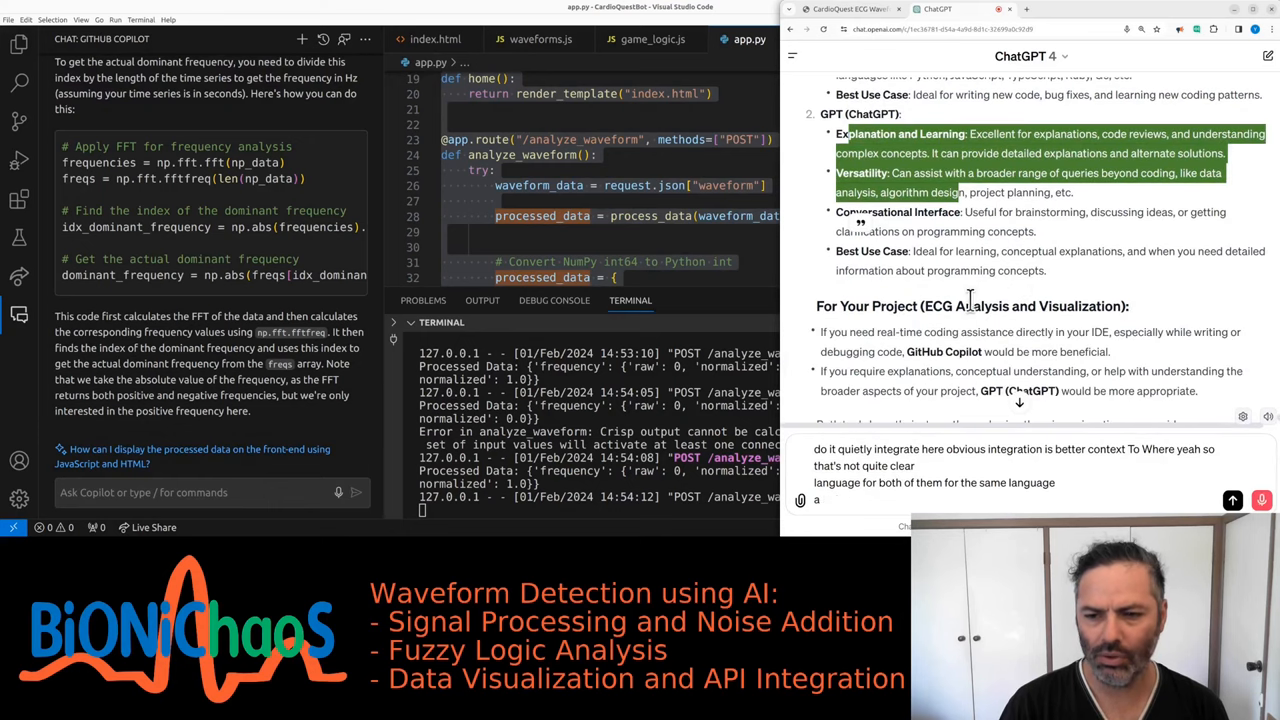
{"action": "type", "text": "gpt can hold more context that's"}
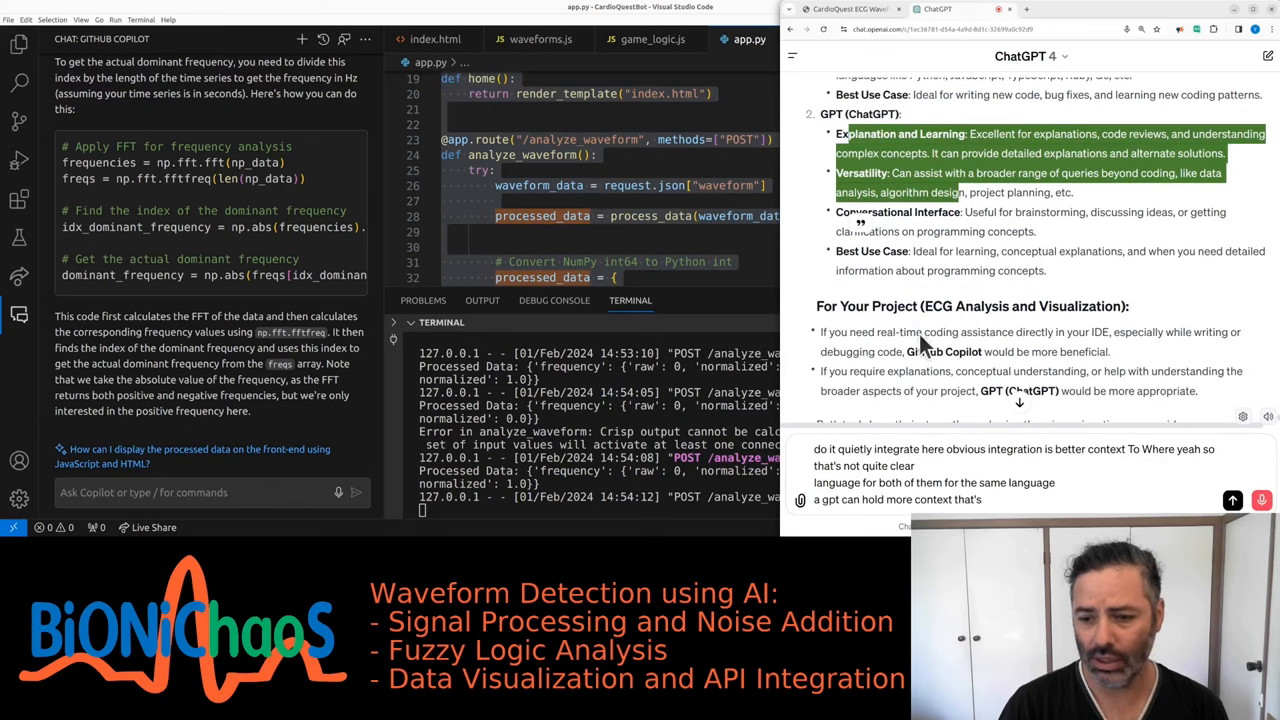